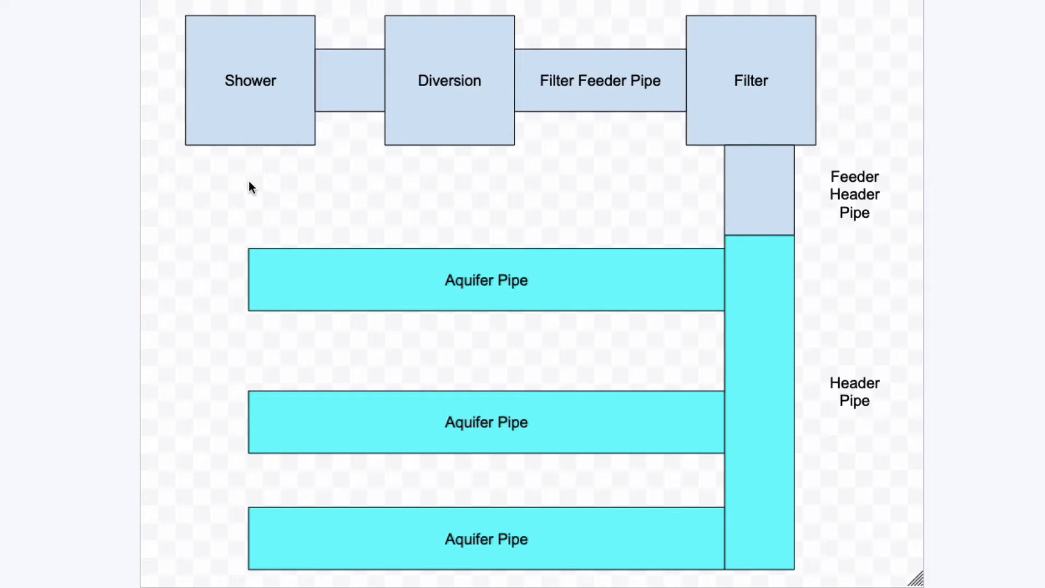
mouse_move(257, 166)
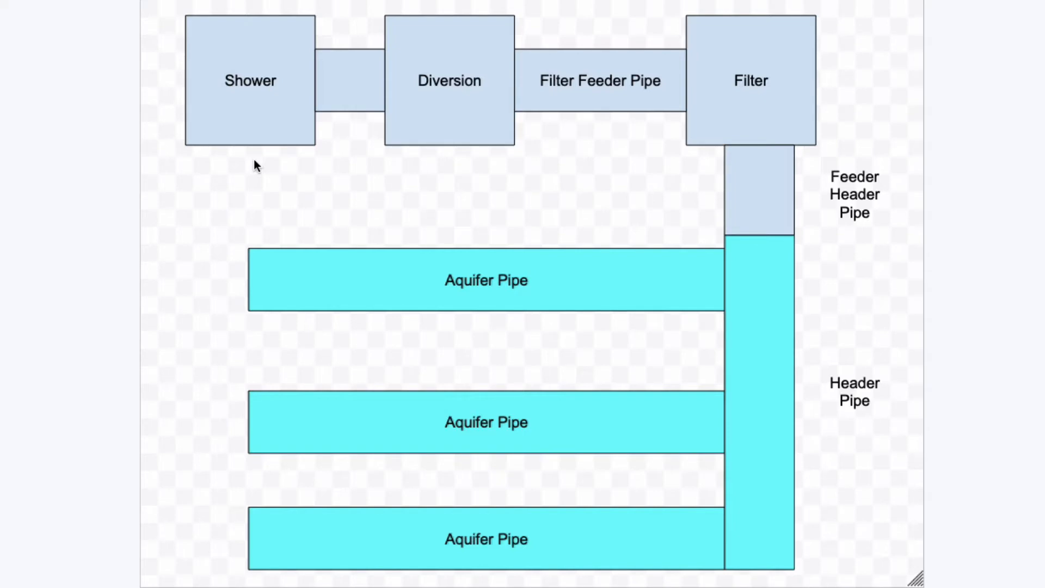
mouse_move(262, 143)
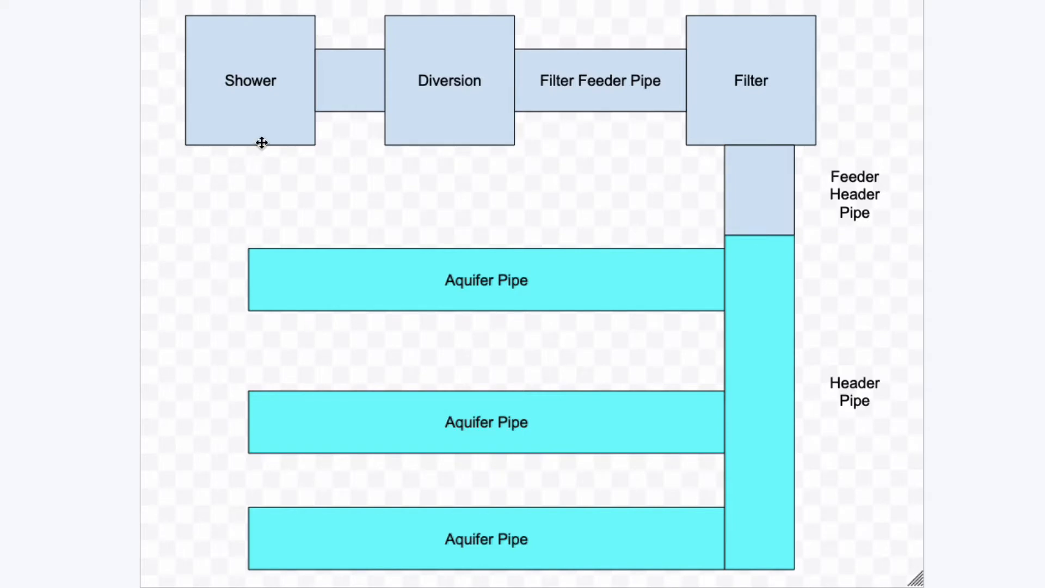
Select the Shower box and the next element in the greywater schematic
click(251, 80)
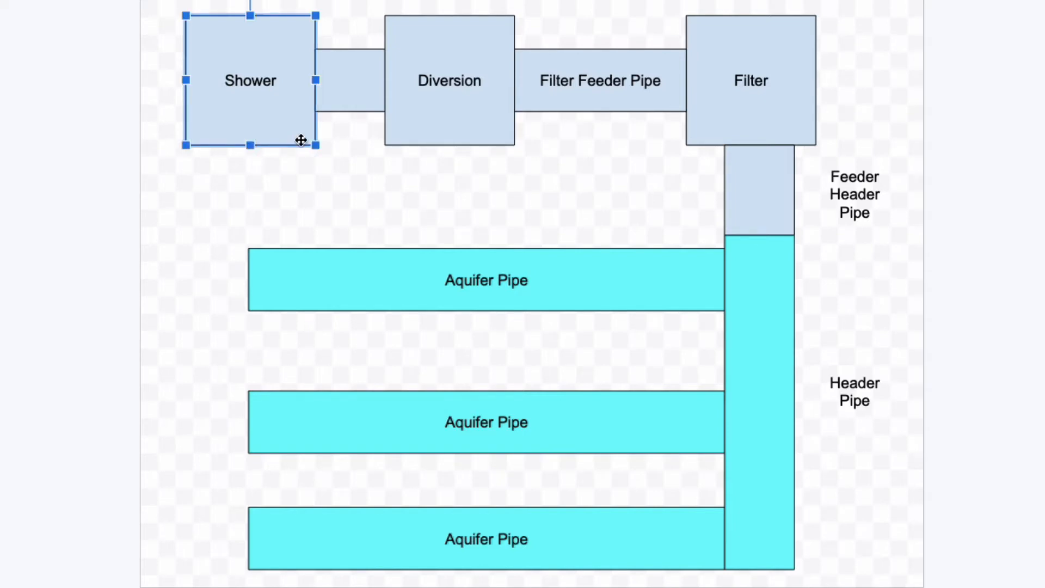
click(449, 80)
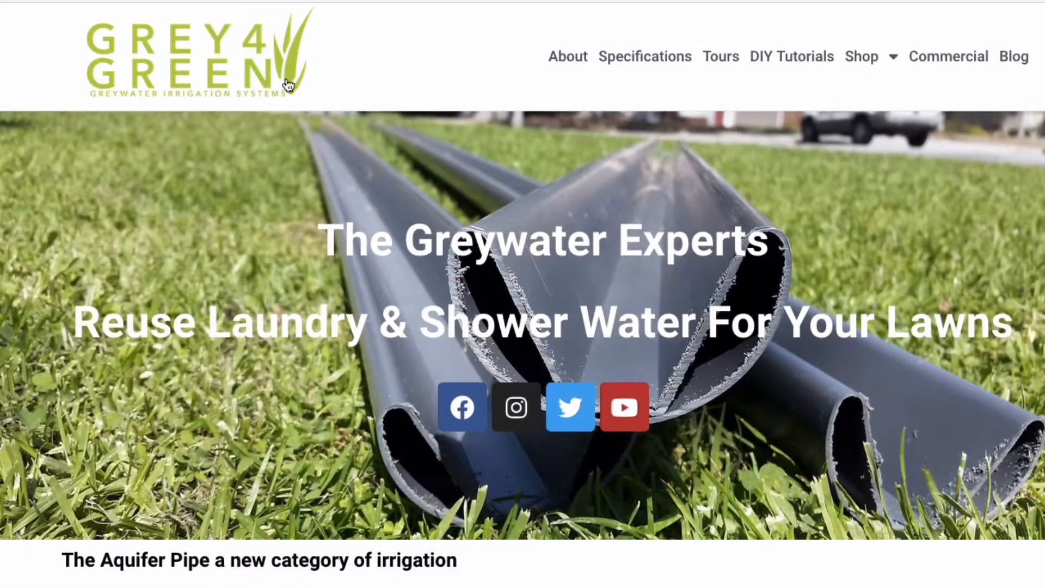
mouse_move(886, 66)
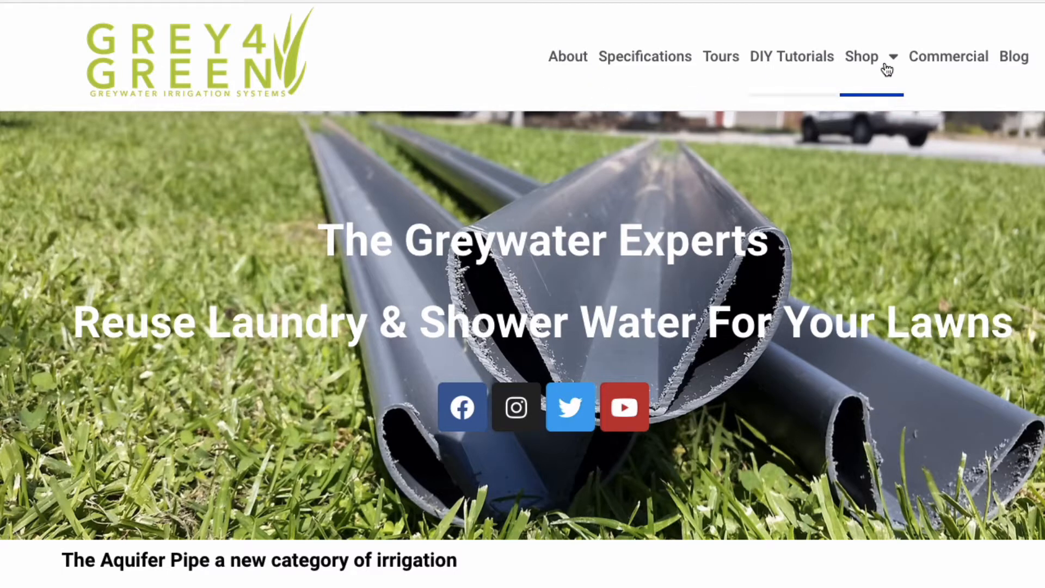
From the Grey4Green Shop page, order the 3-inch Aquifer Pipe 2 Pack on Lowes.com
click(862, 56)
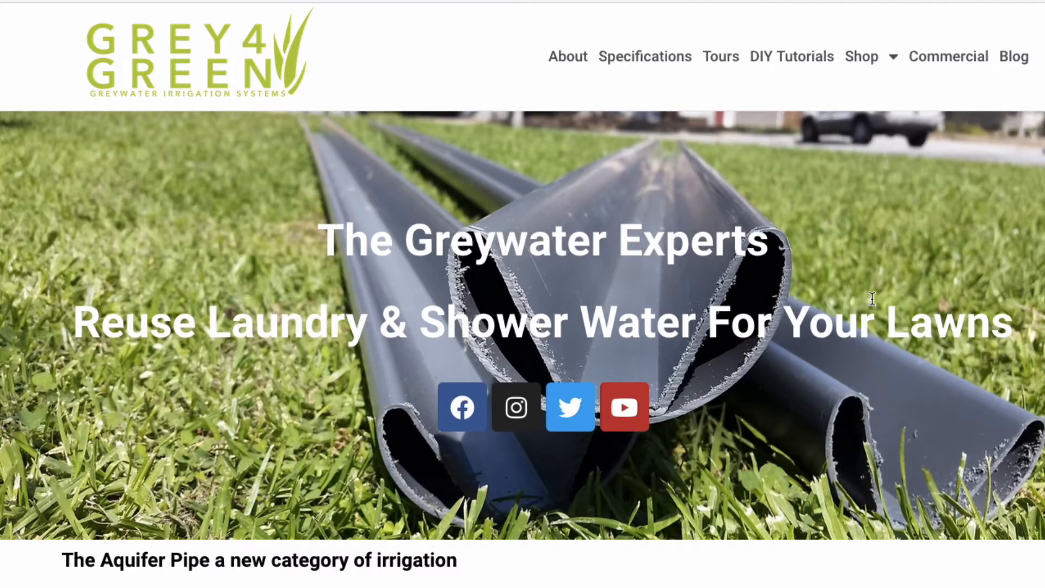
click(862, 56)
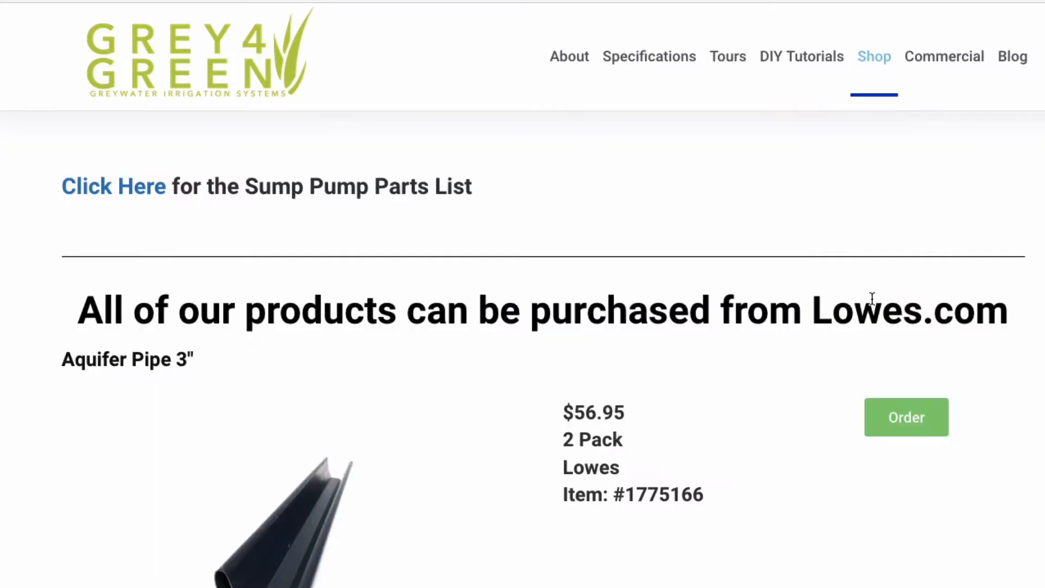
scroll(down, 3)
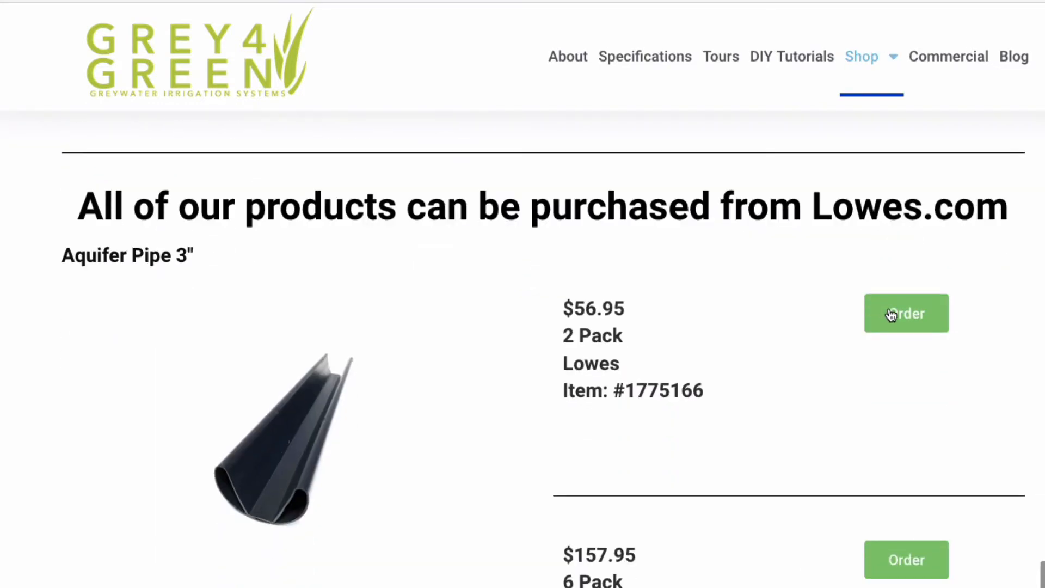
click(906, 313)
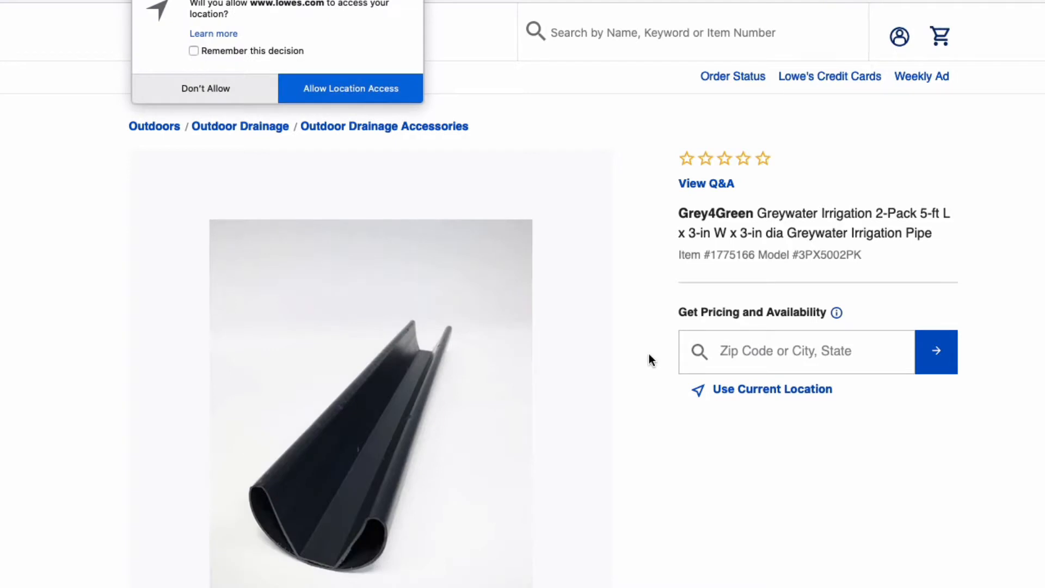
Dismiss the location access popup and scroll down the Lowe's 2-pack product page
click(204, 88)
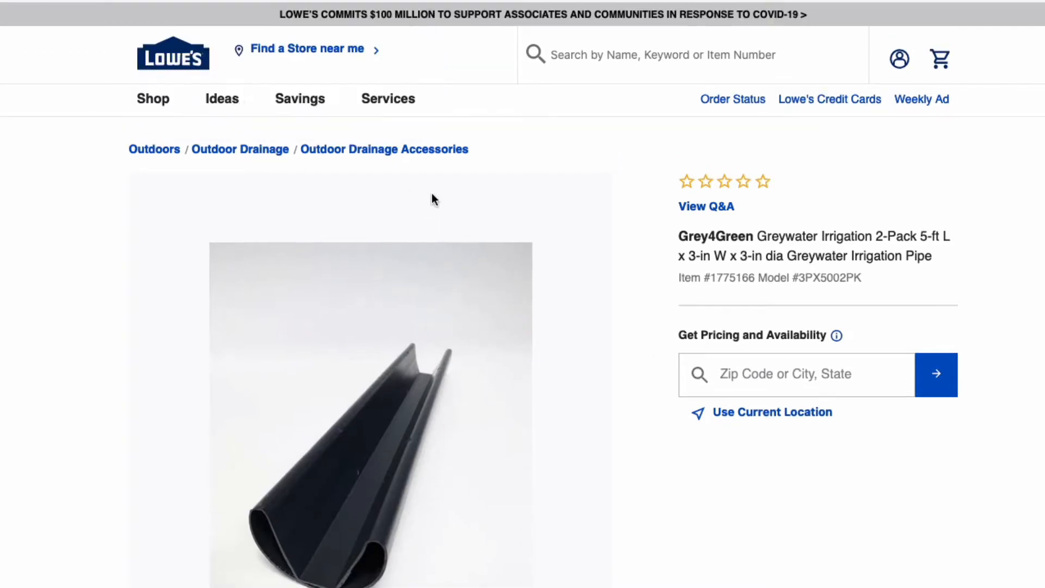
scroll(down, 3)
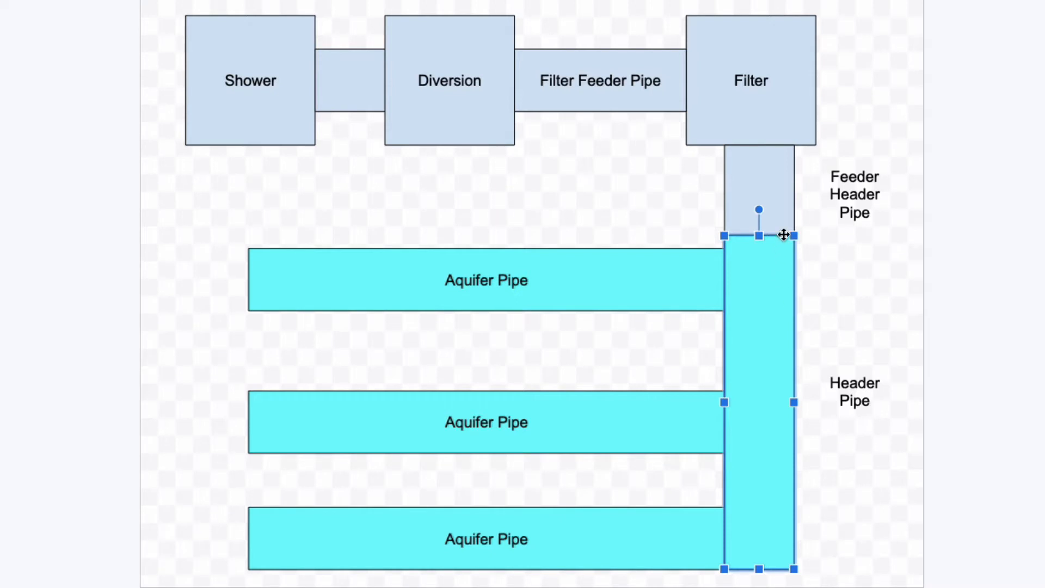
mouse_move(765, 362)
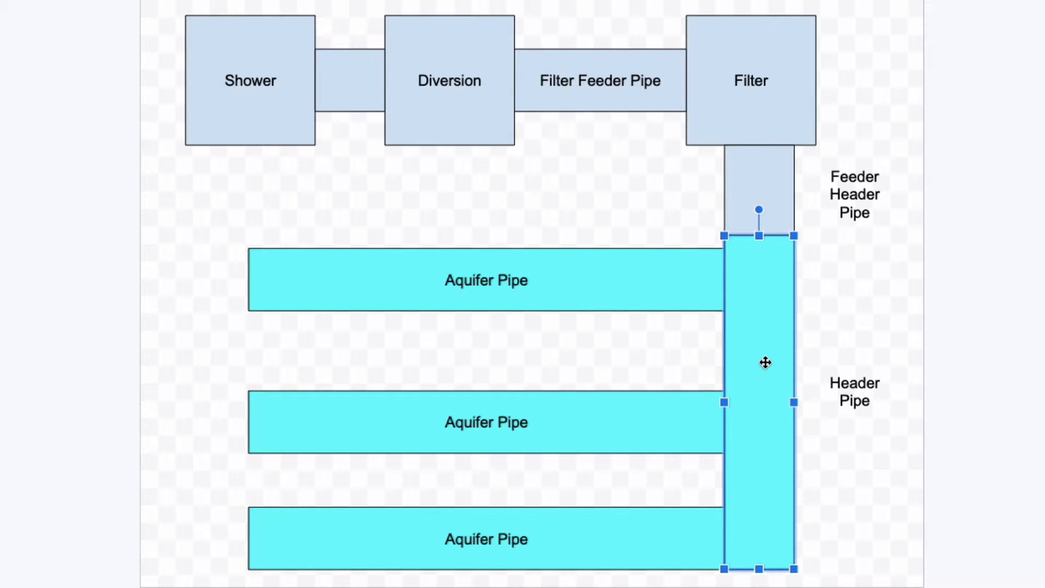
click(274, 114)
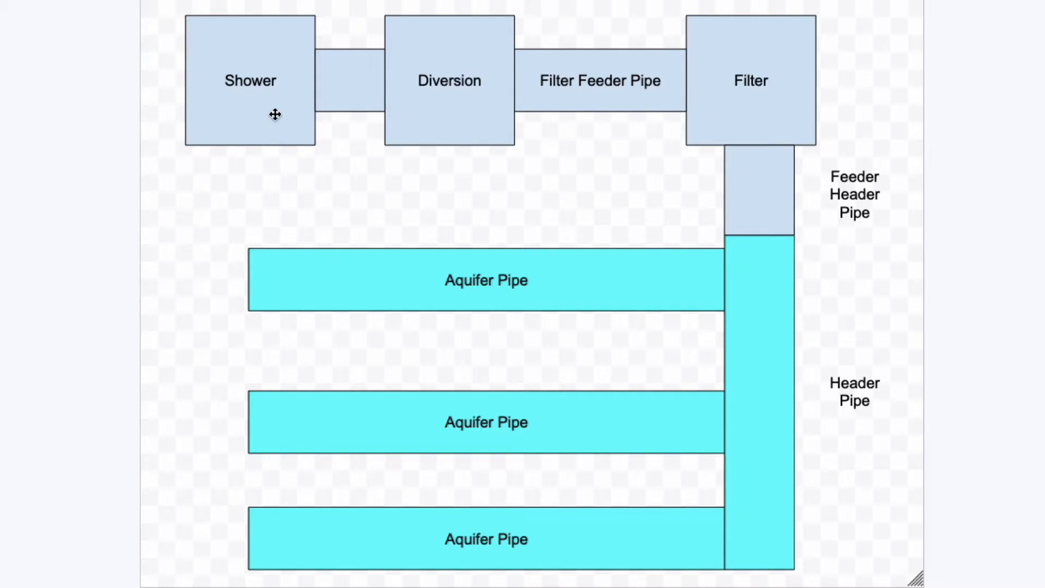
click(751, 81)
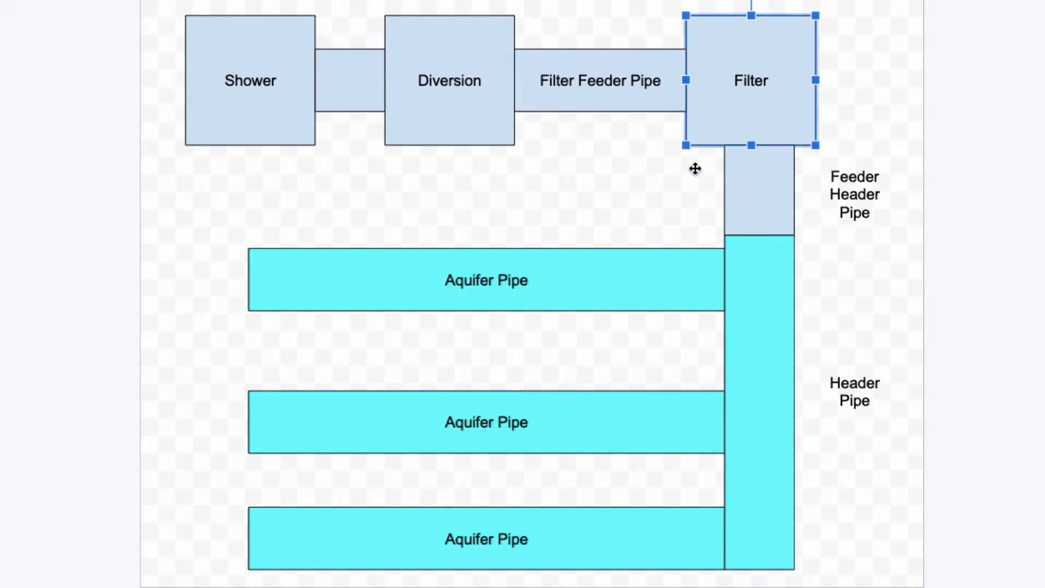
mouse_move(737, 98)
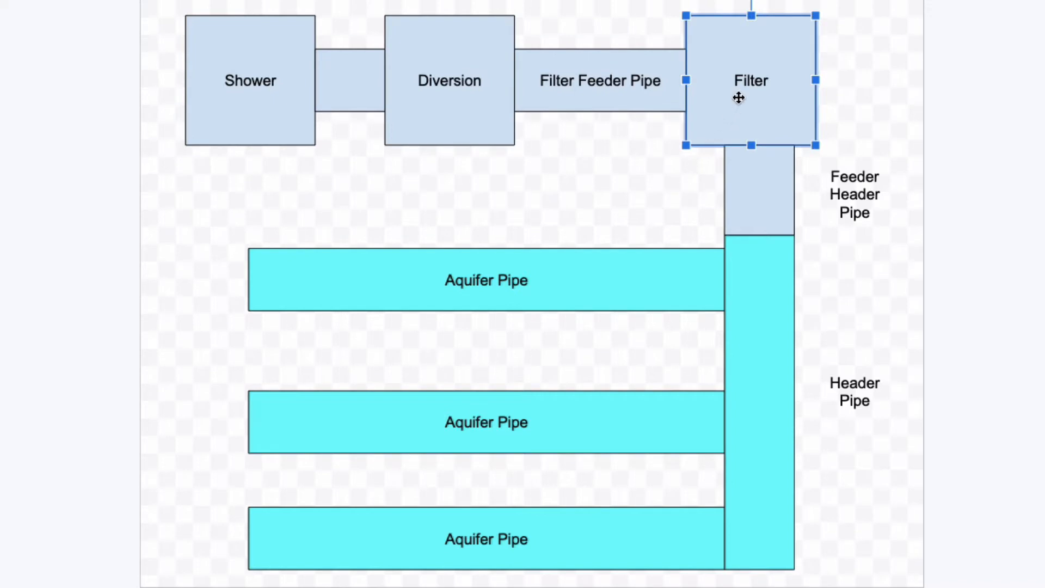
mouse_move(756, 160)
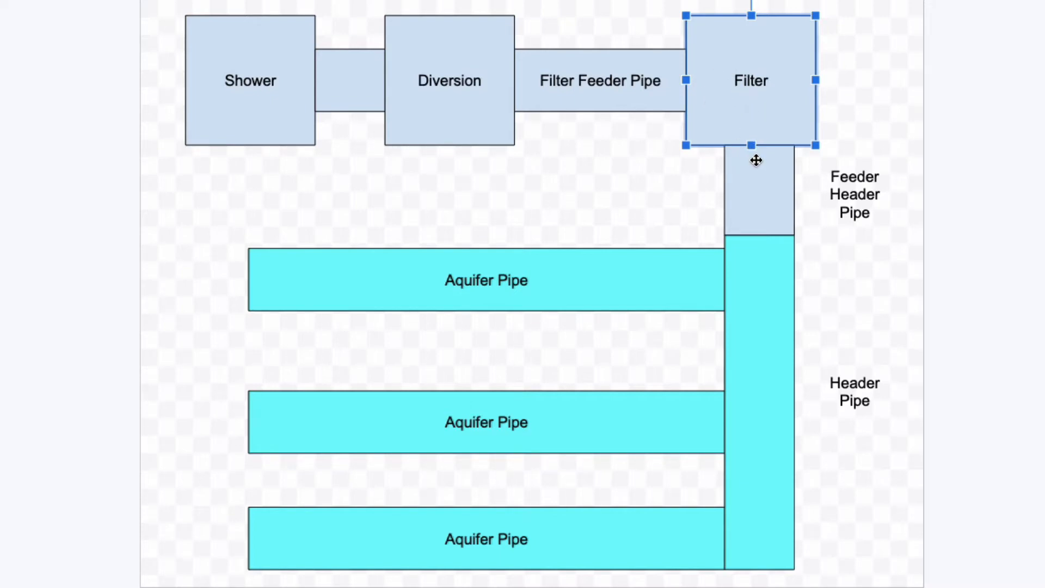
click(759, 190)
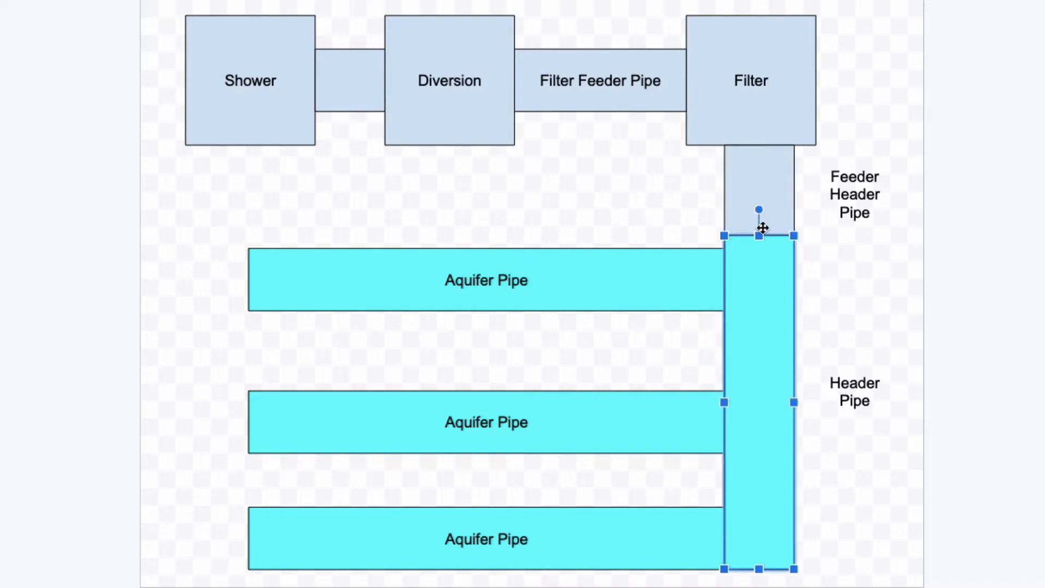
mouse_move(758, 327)
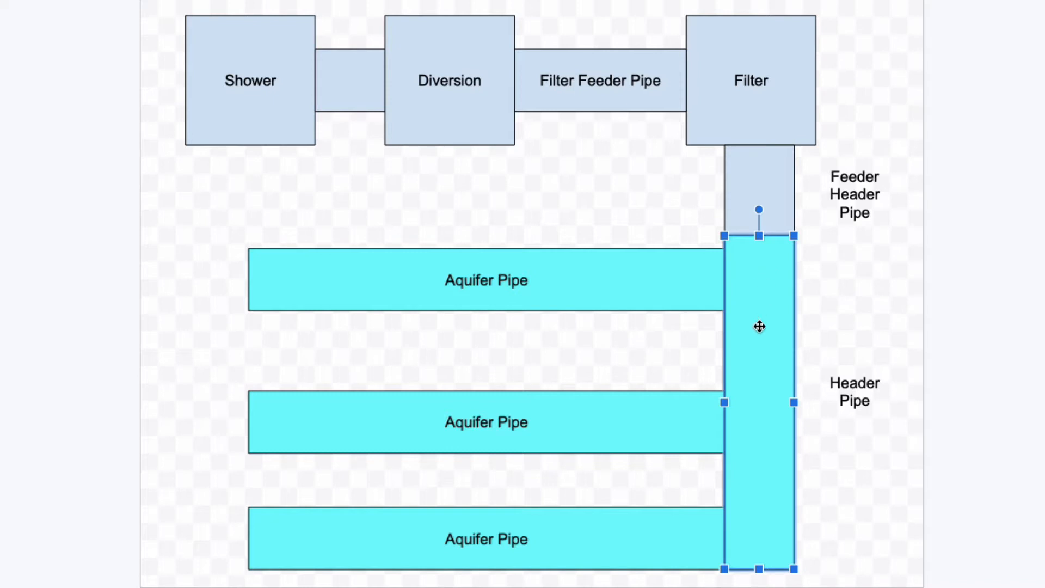
mouse_move(745, 336)
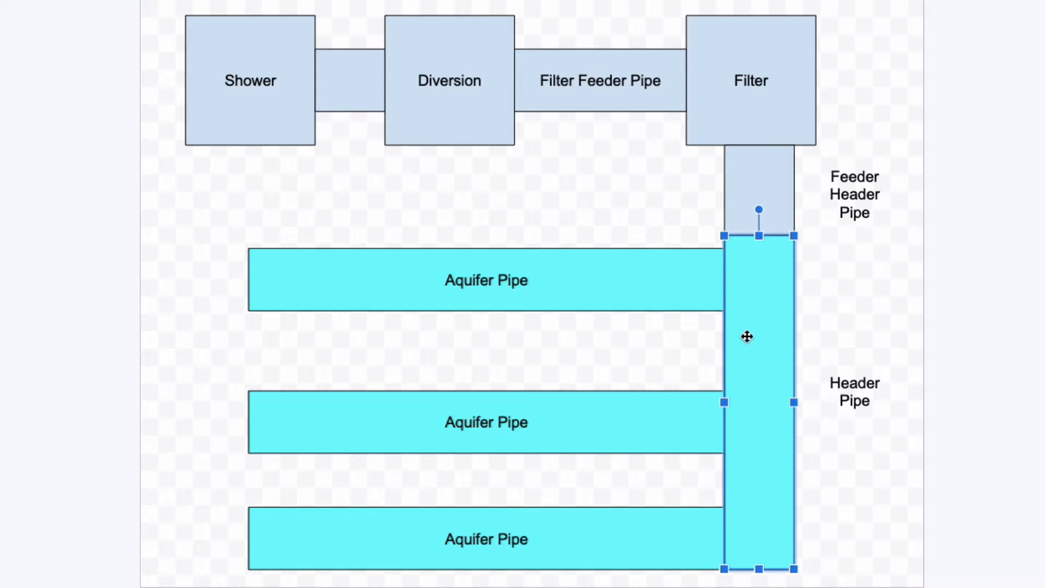
click(386, 235)
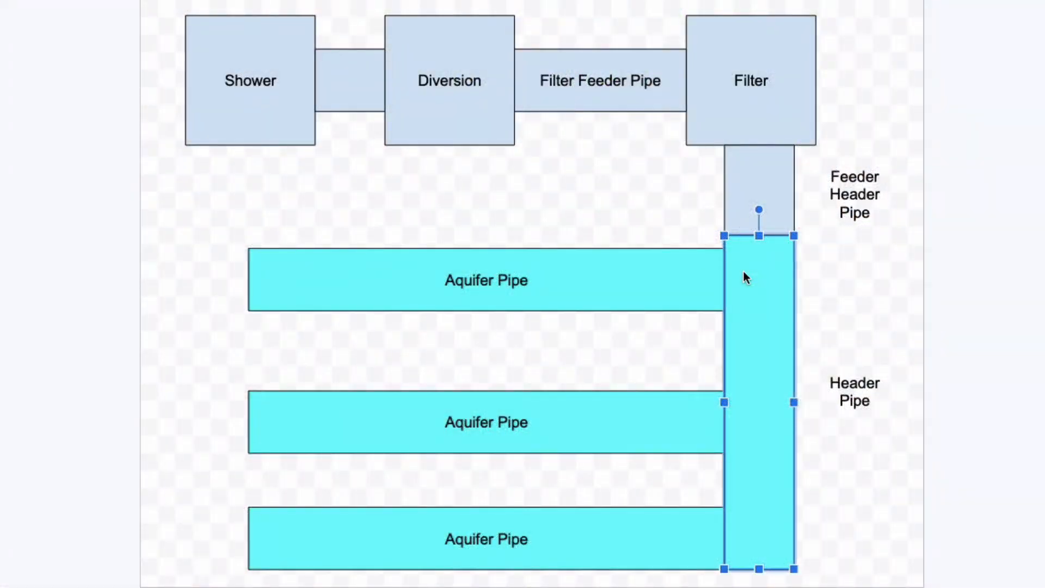
click(486, 538)
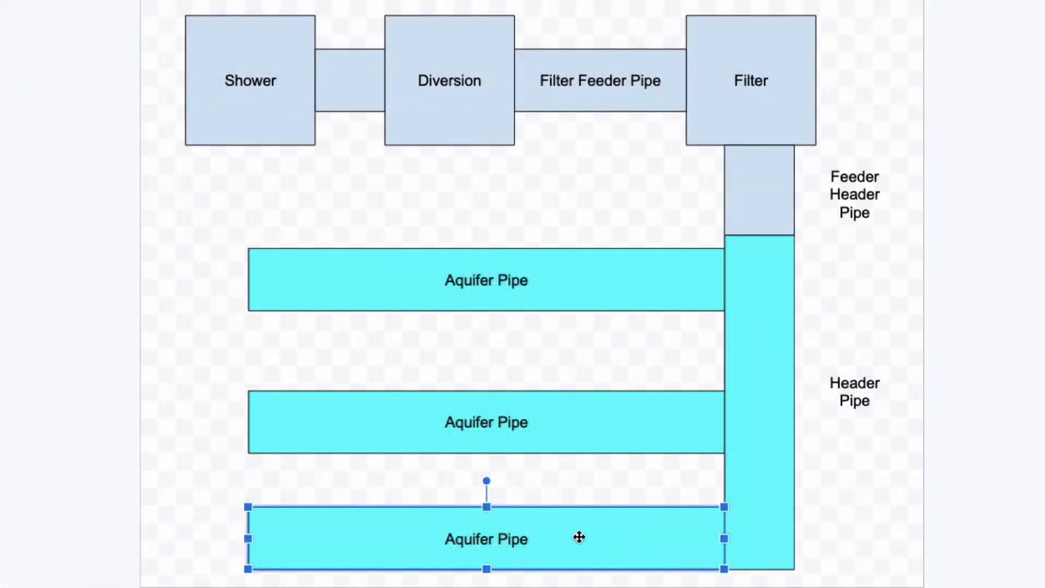
mouse_move(698, 552)
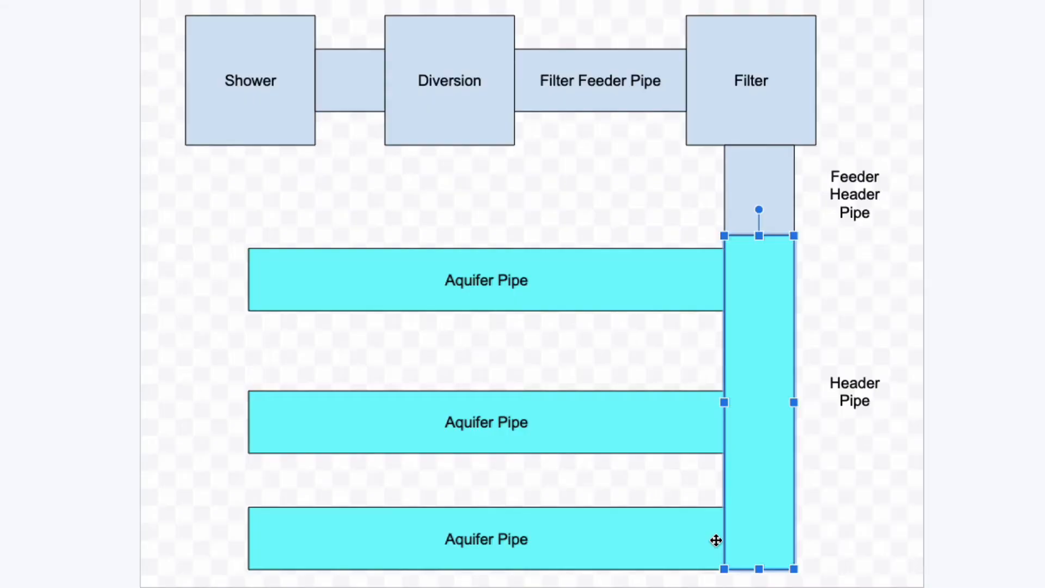
click(486, 541)
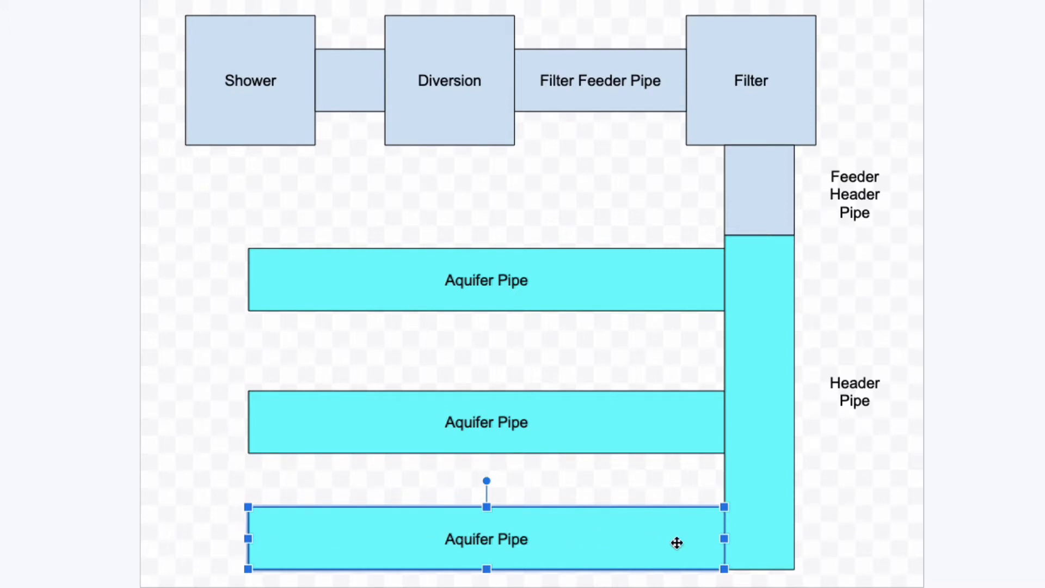
mouse_move(749, 536)
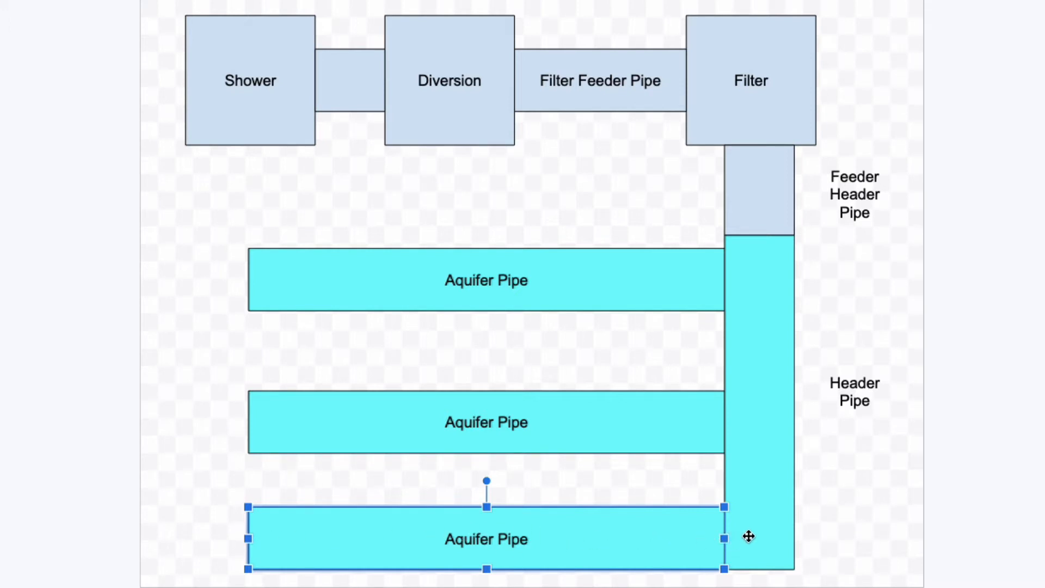
mouse_move(708, 539)
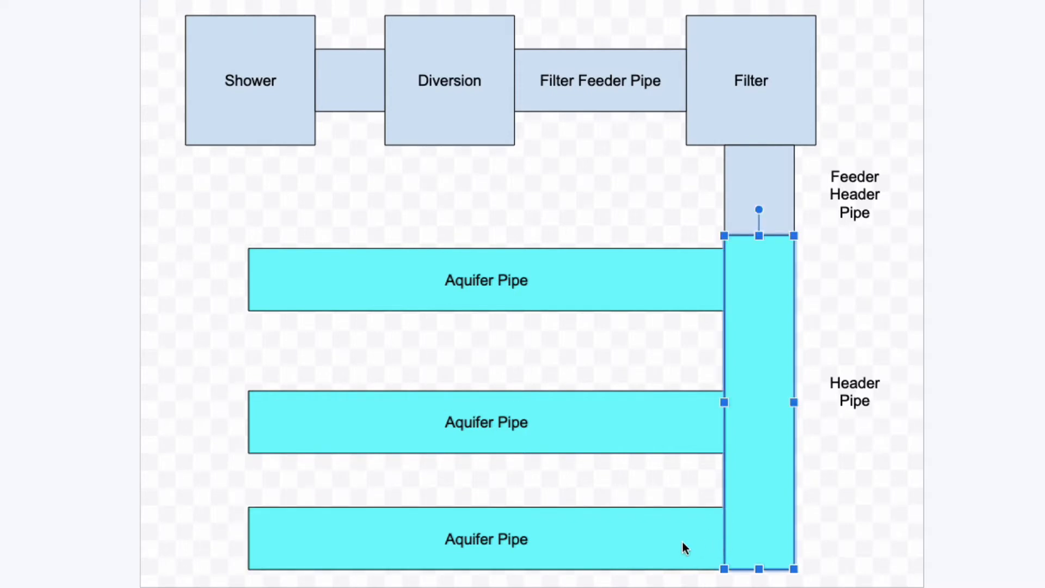
mouse_move(547, 525)
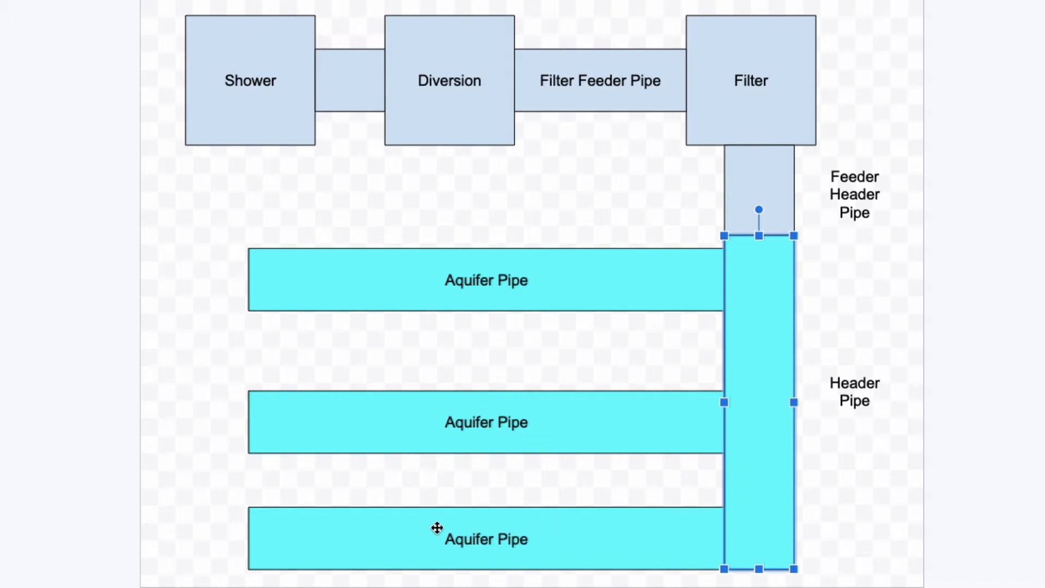
mouse_move(378, 536)
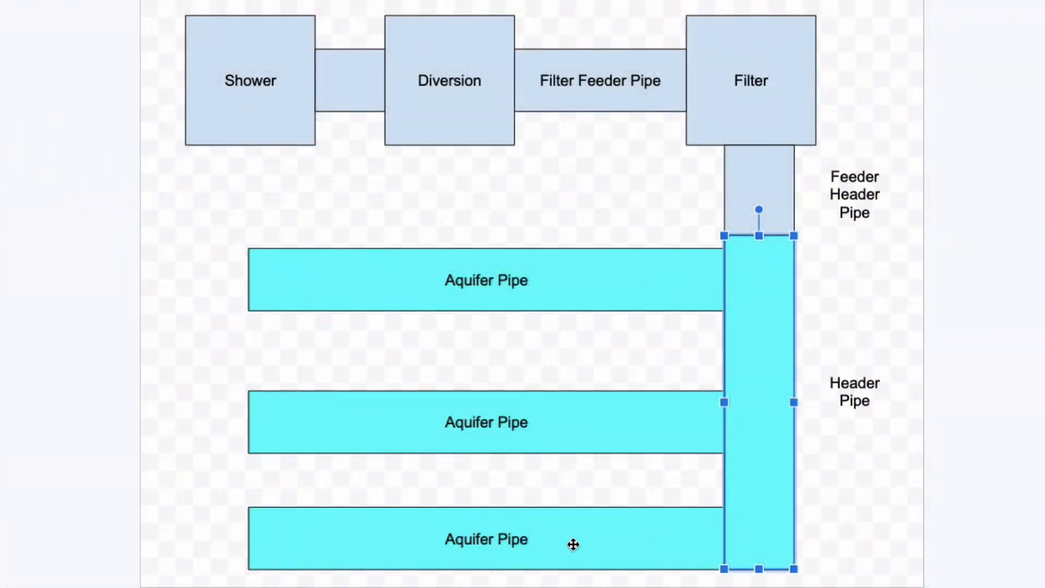
mouse_move(677, 434)
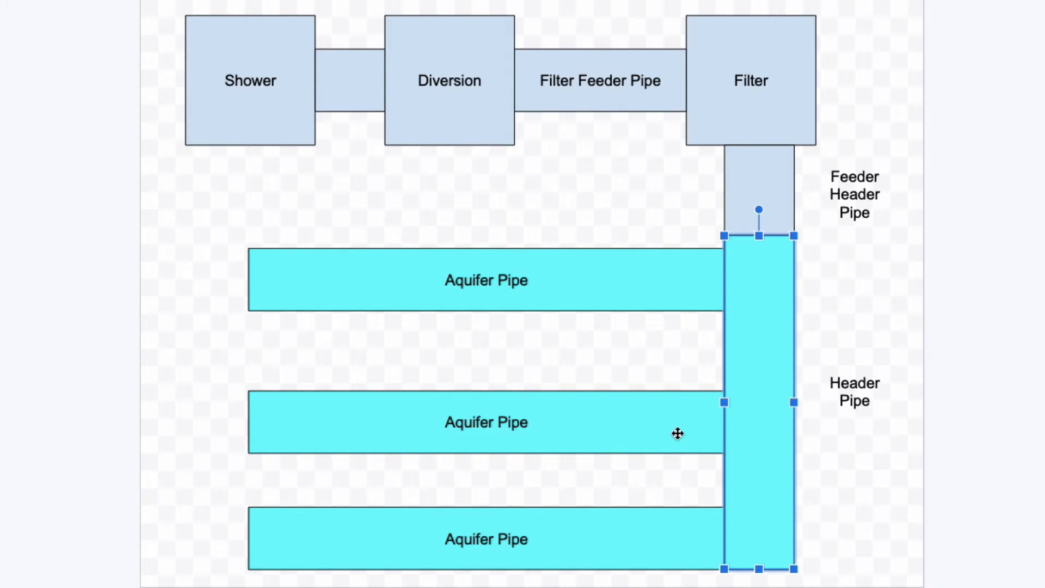
mouse_move(694, 442)
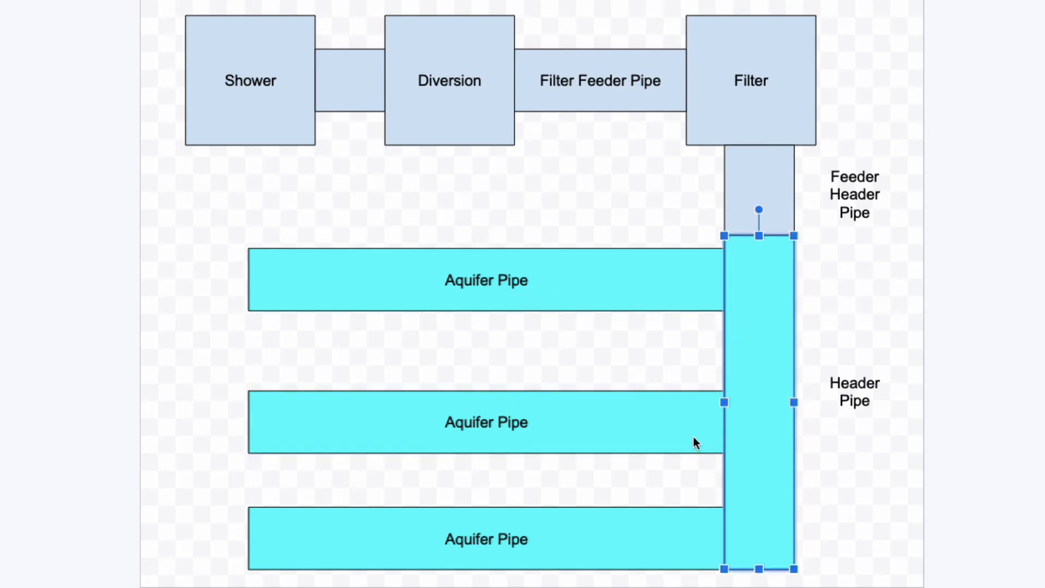
mouse_move(688, 395)
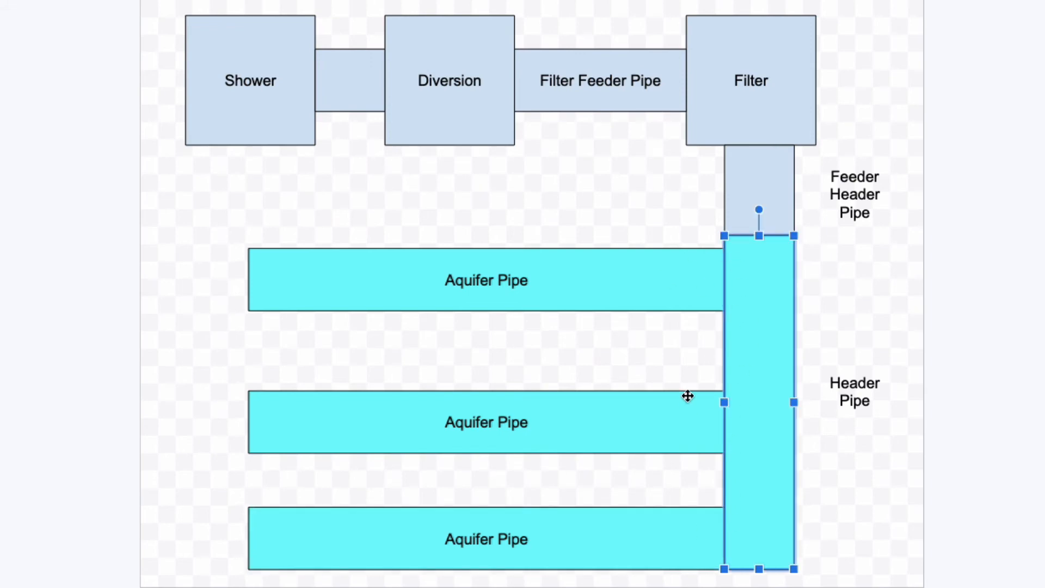
mouse_move(663, 436)
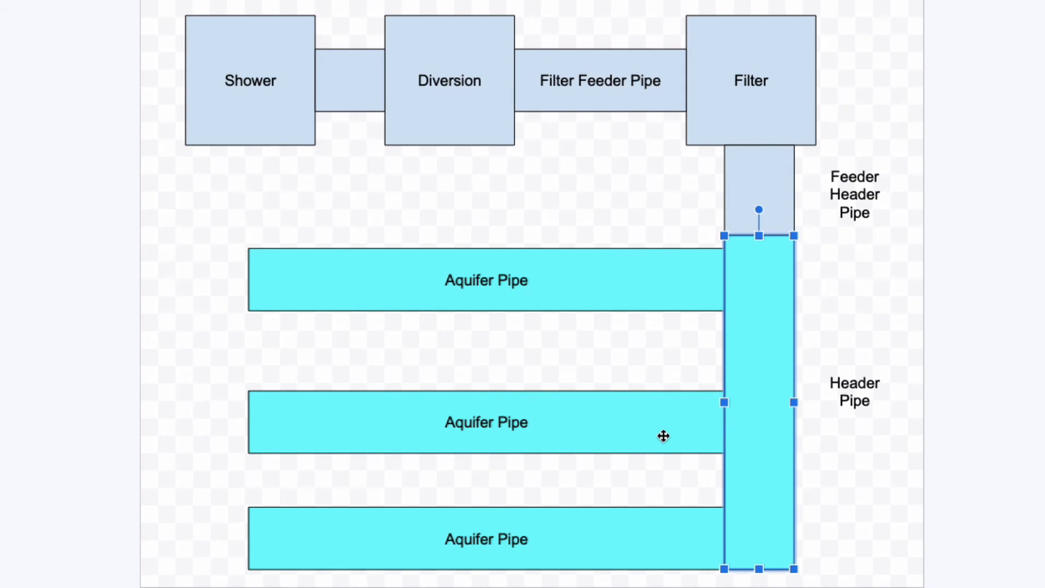